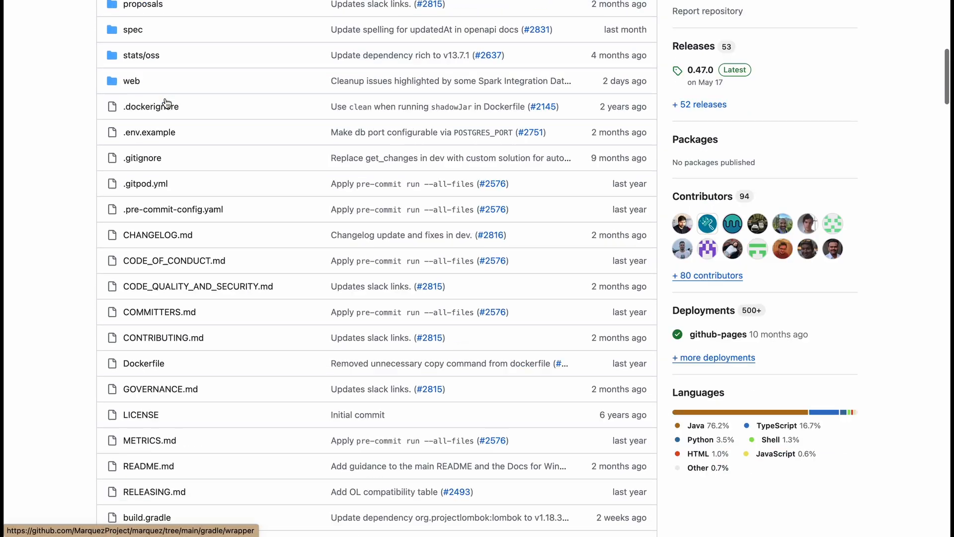
- Scroll the Marquez README to 'Try it!' and launch the Open in Gitpod workspace
scroll(down, 3)
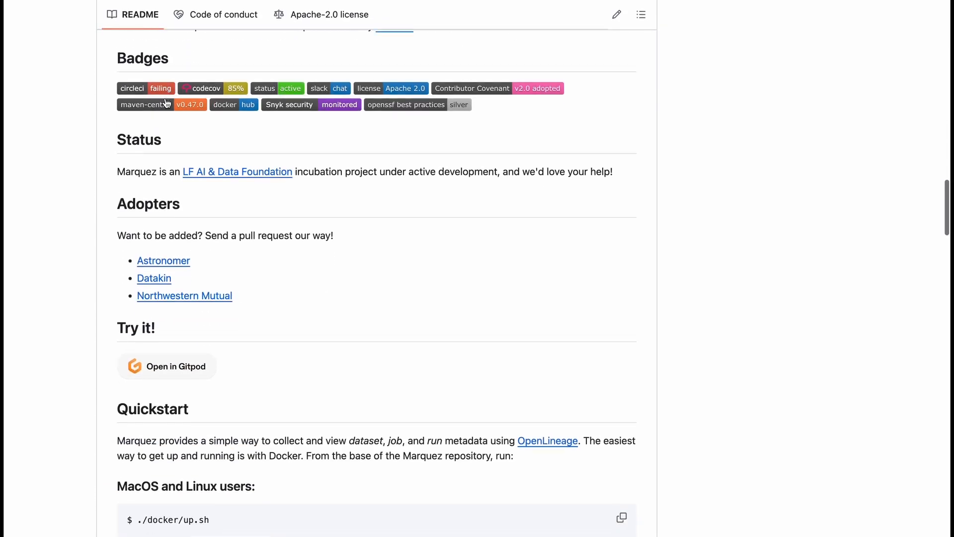
scroll(down, 3)
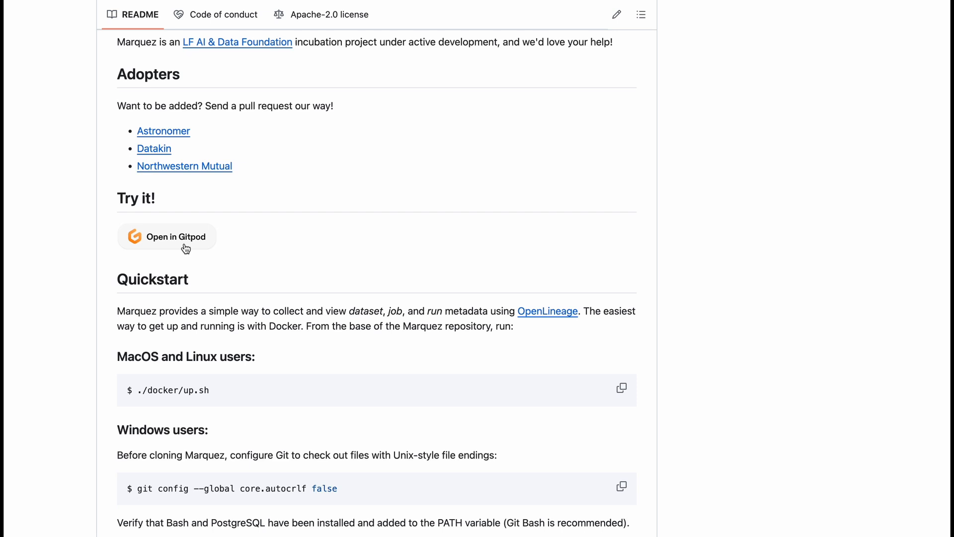
scroll(down, 3)
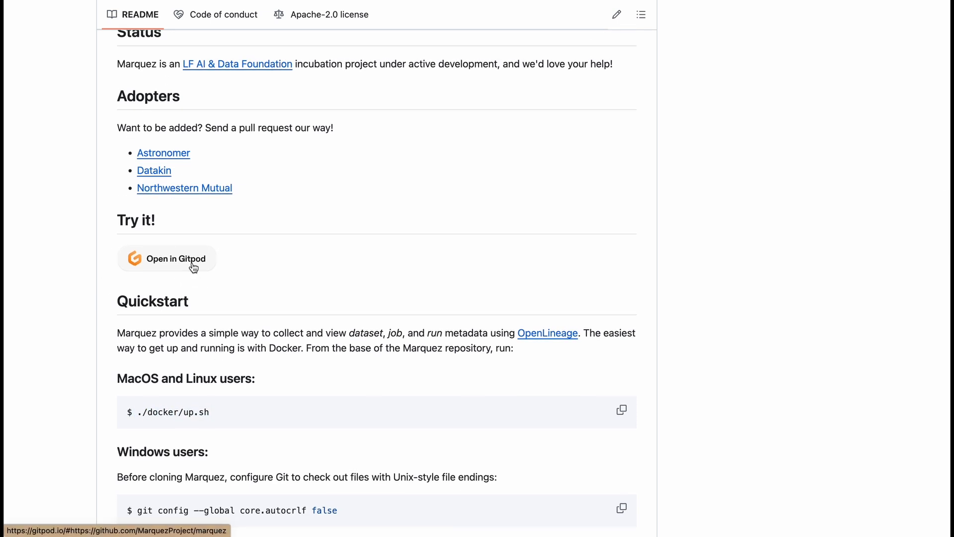
click(174, 258)
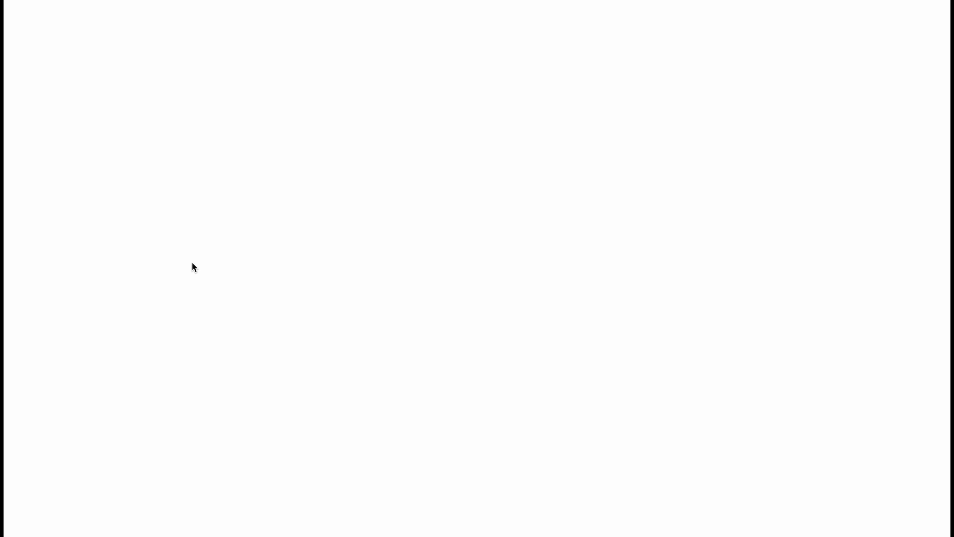